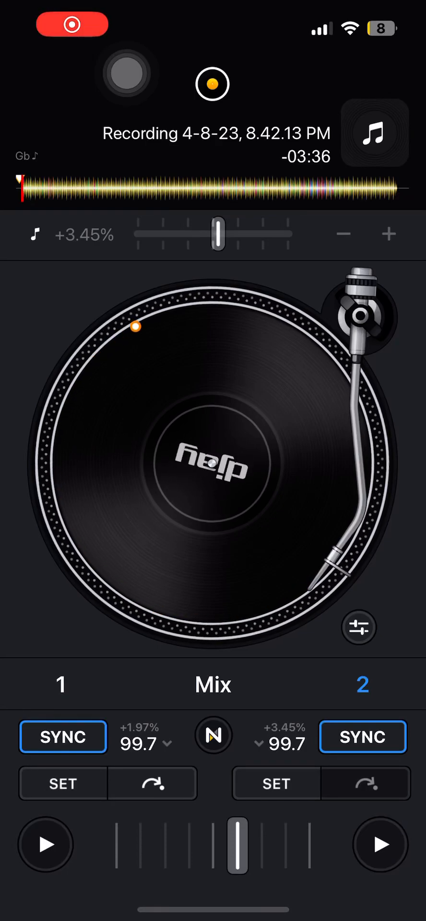
# - Start playback of 'Recording 4-8-23, 8.42.13 PM' on deck 2 alongside deck 1
pyautogui.click(379, 845)
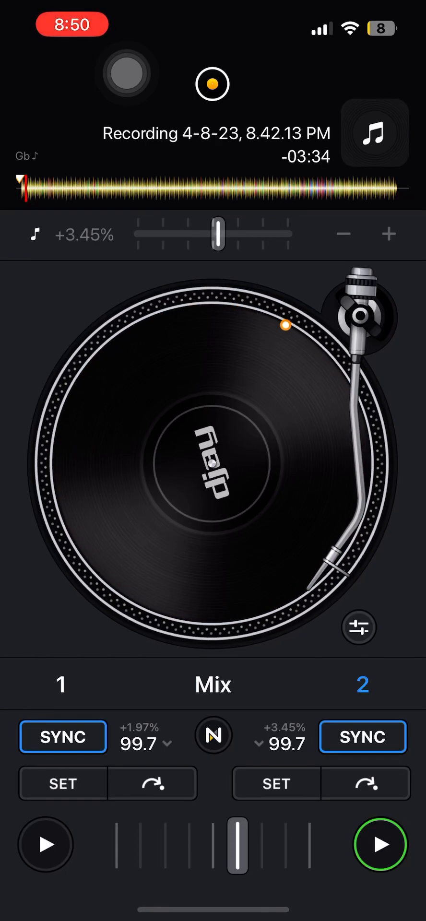